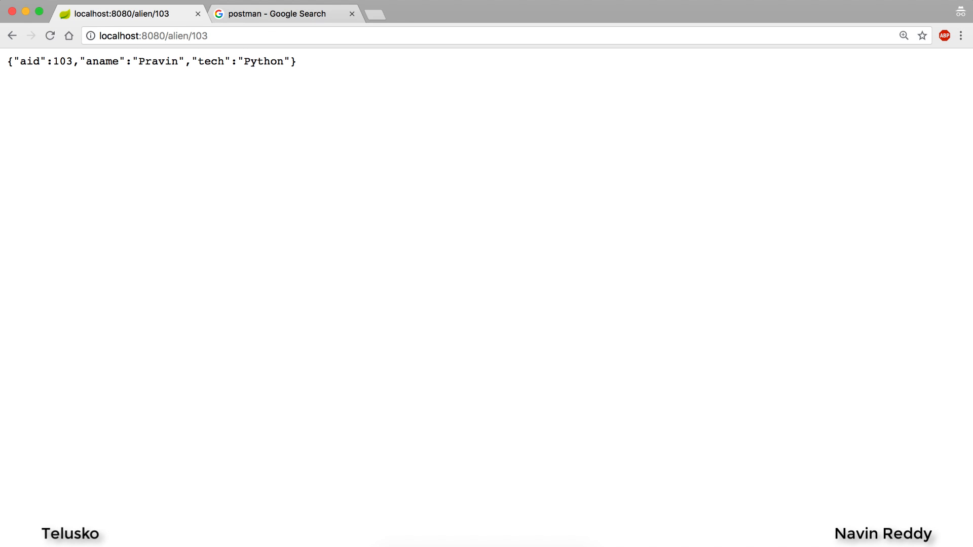
Step: Go from the Google results for postman to the Postman Apps page
{"action": "left_click", "coordinate": [282, 14]}
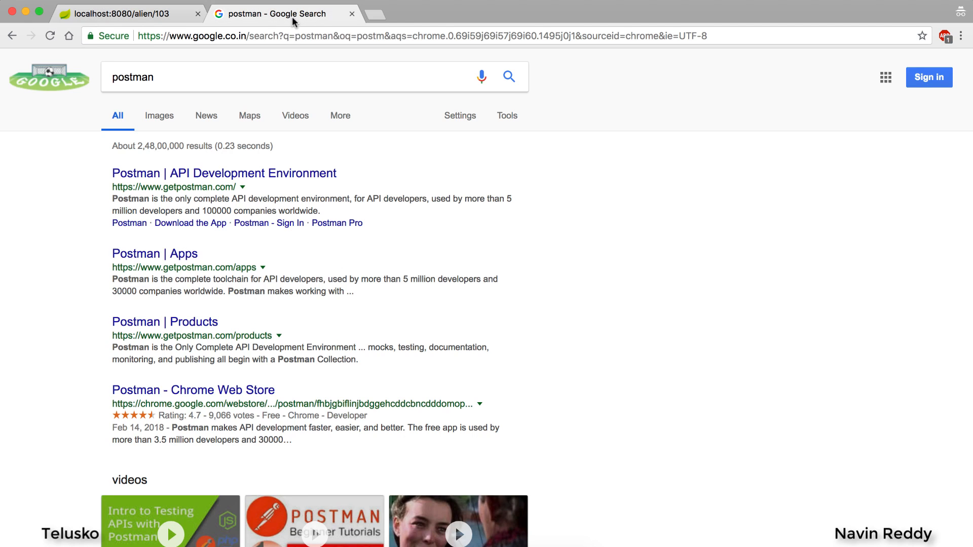
{"action": "mouse_move", "coordinate": [607, 222]}
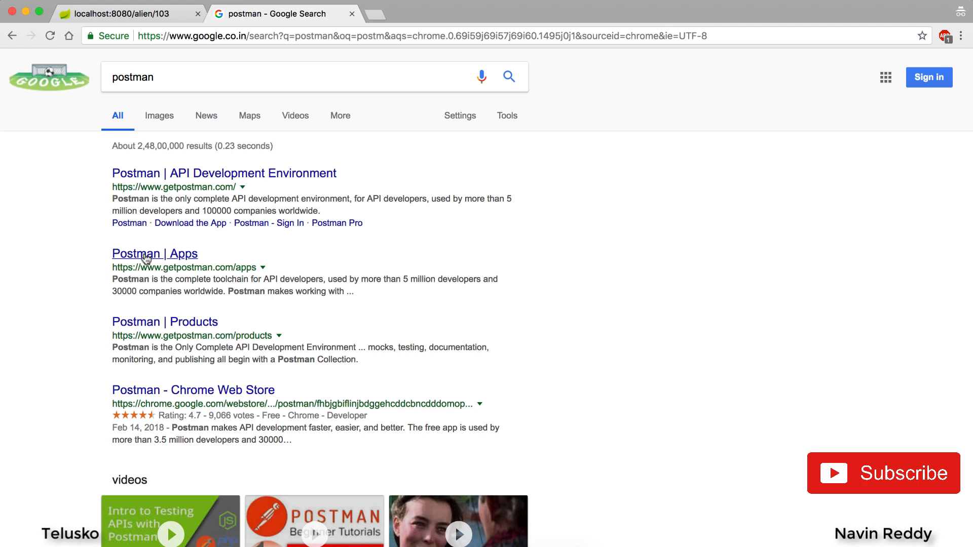
{"action": "mouse_move", "coordinate": [697, 140]}
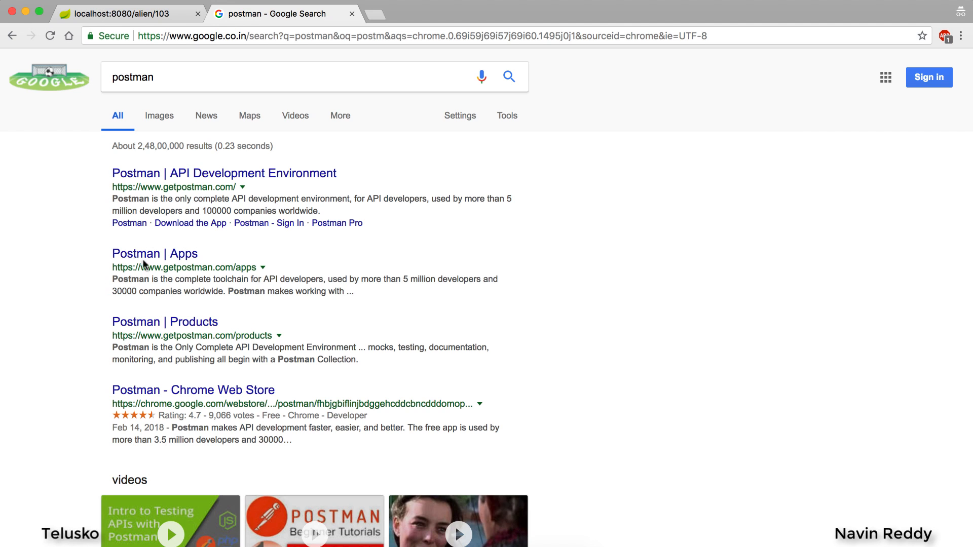
{"action": "left_click", "coordinate": [154, 254]}
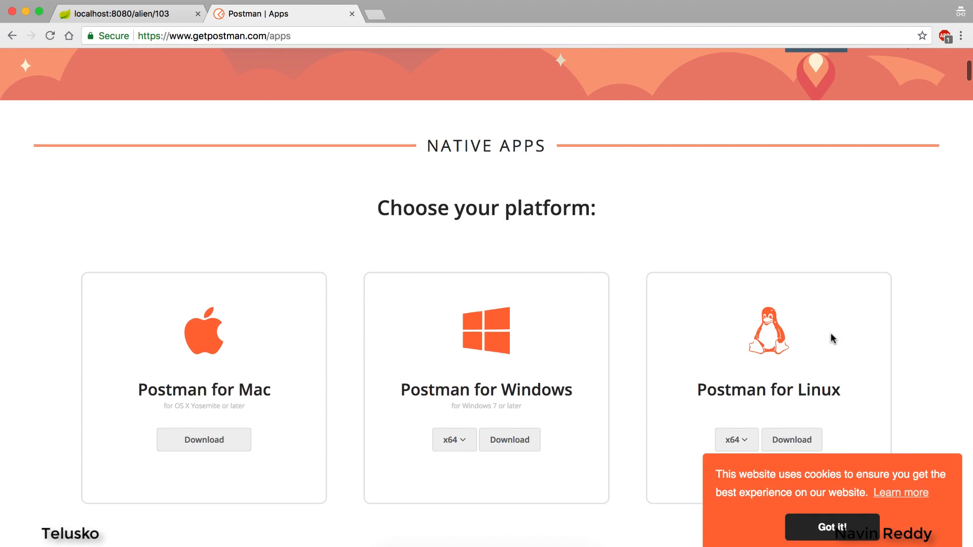
Step: Download Postman for Mac from the Choose your platform section
{"action": "scroll", "scroll_direction": "down", "scroll_amount": 3}
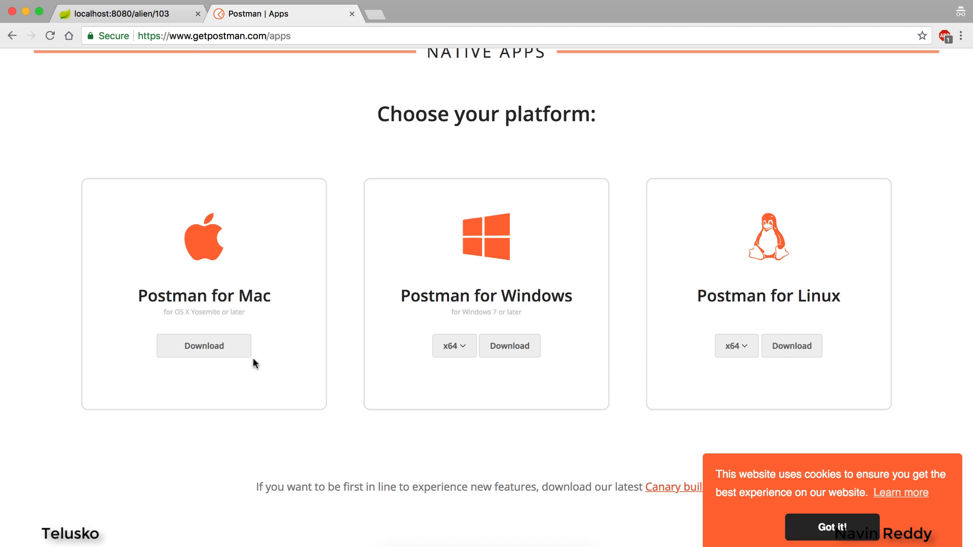
{"action": "mouse_move", "coordinate": [586, 345]}
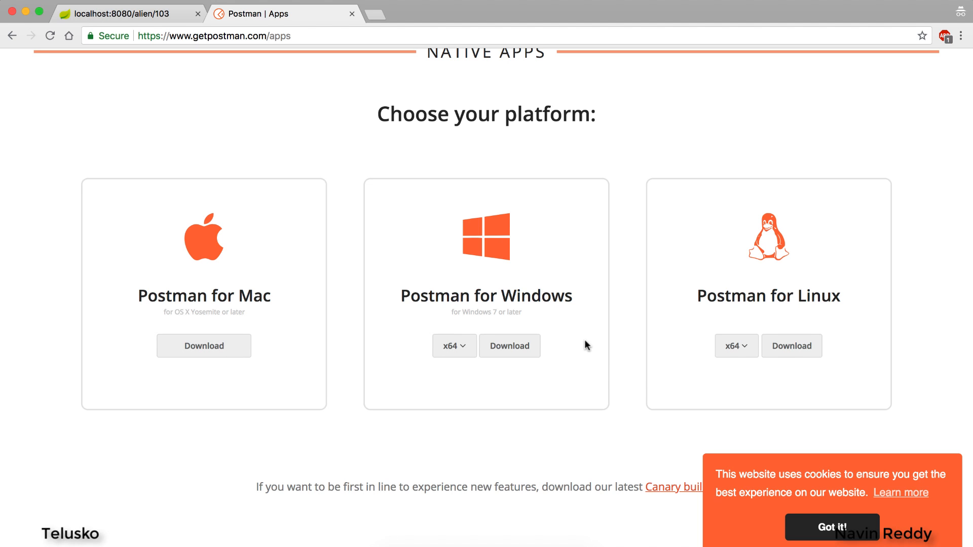
{"action": "mouse_move", "coordinate": [829, 343]}
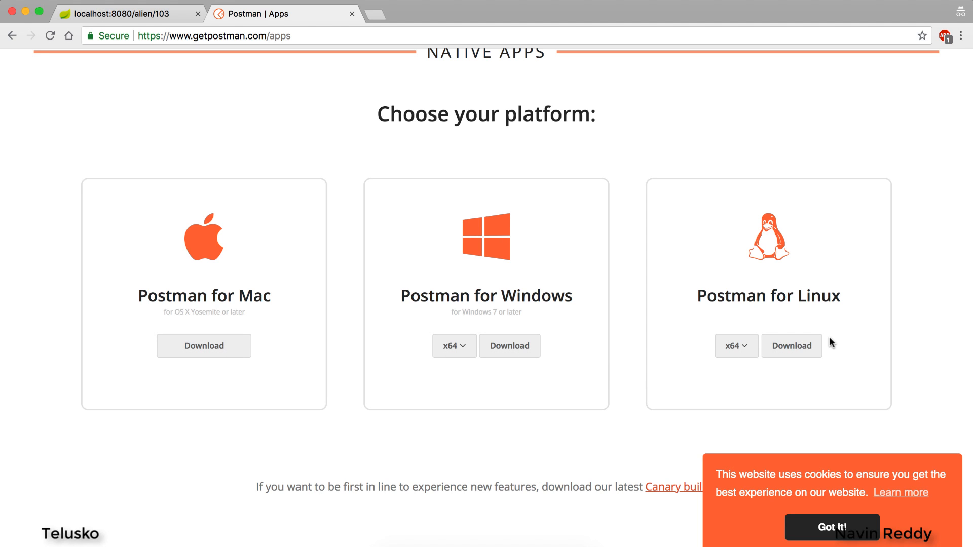
{"action": "mouse_move", "coordinate": [203, 353]}
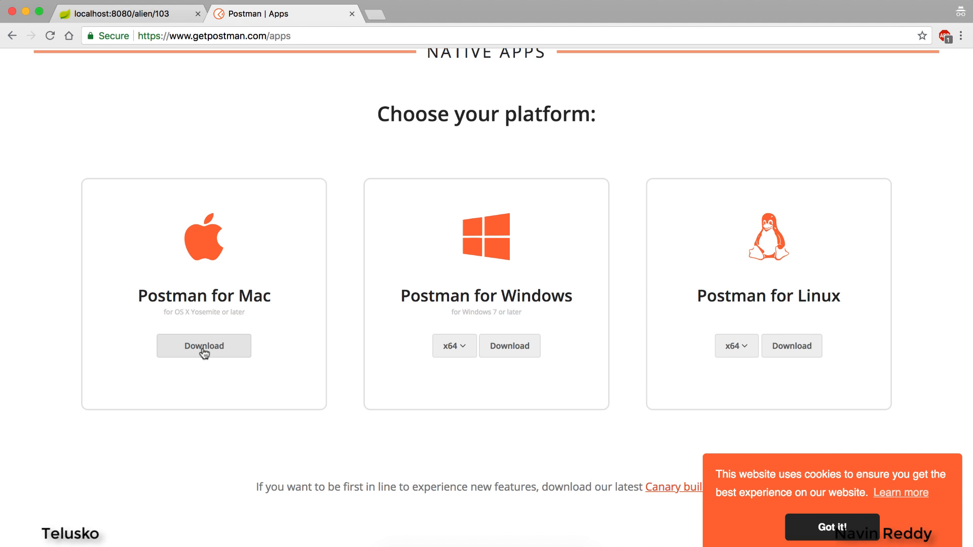
{"action": "left_click", "coordinate": [203, 347]}
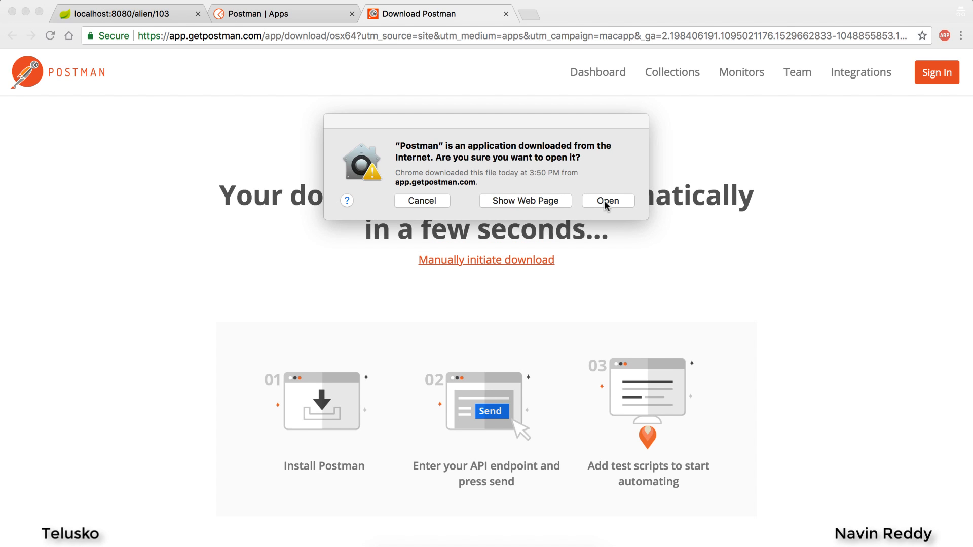
Step: Allow the downloaded Postman app to open from the macOS security prompt
{"action": "left_click", "coordinate": [608, 201]}
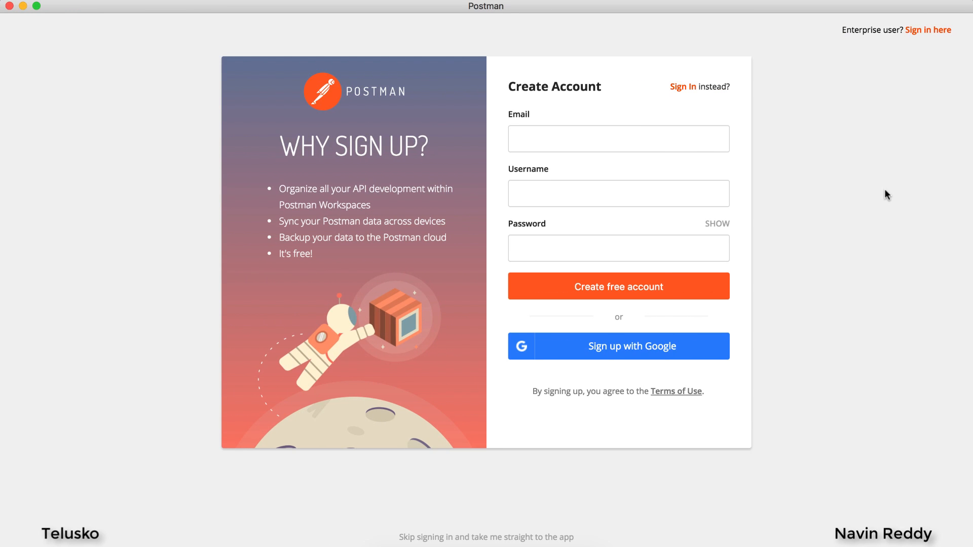
{"action": "mouse_move", "coordinate": [630, 361]}
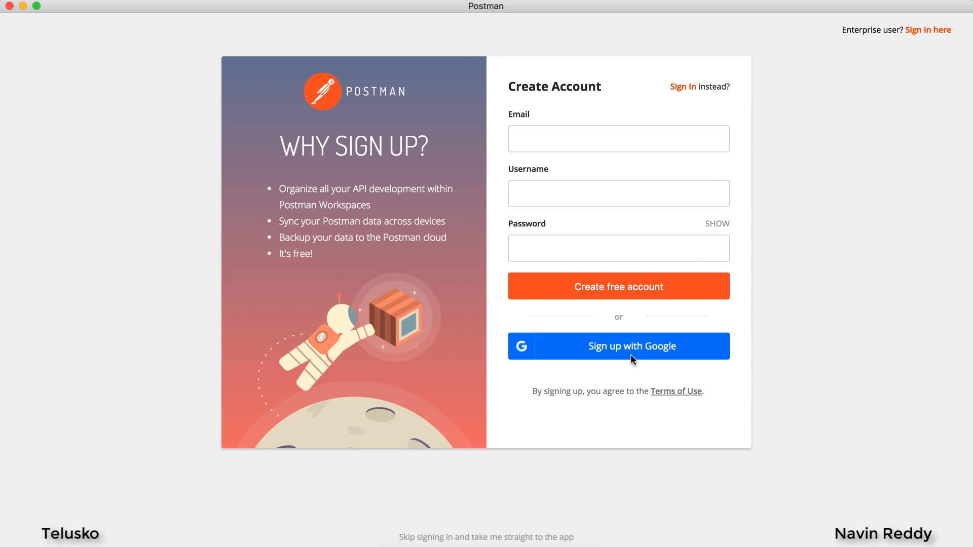
{"action": "mouse_move", "coordinate": [800, 332]}
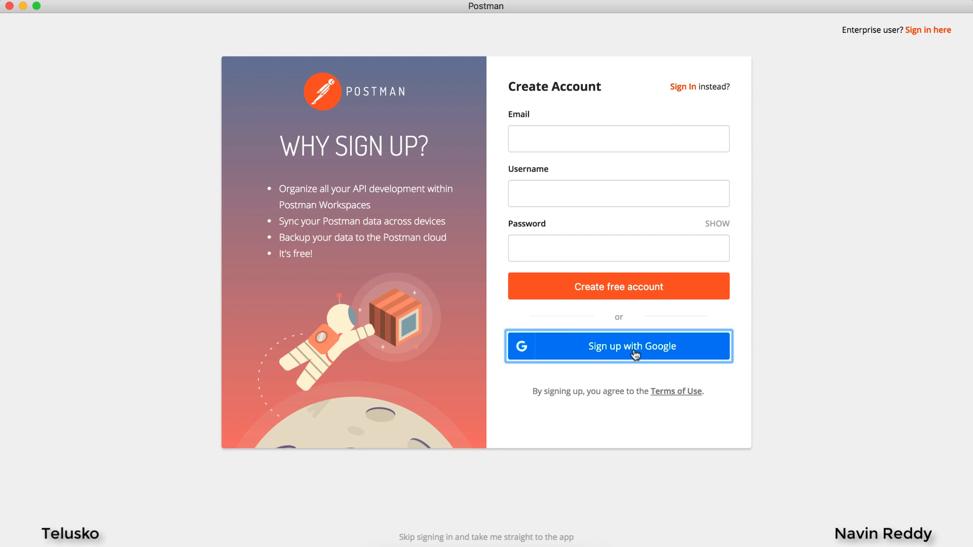
Step: Sign up with Google on the Create Account screen to reach the workspace
{"action": "left_click", "coordinate": [485, 537]}
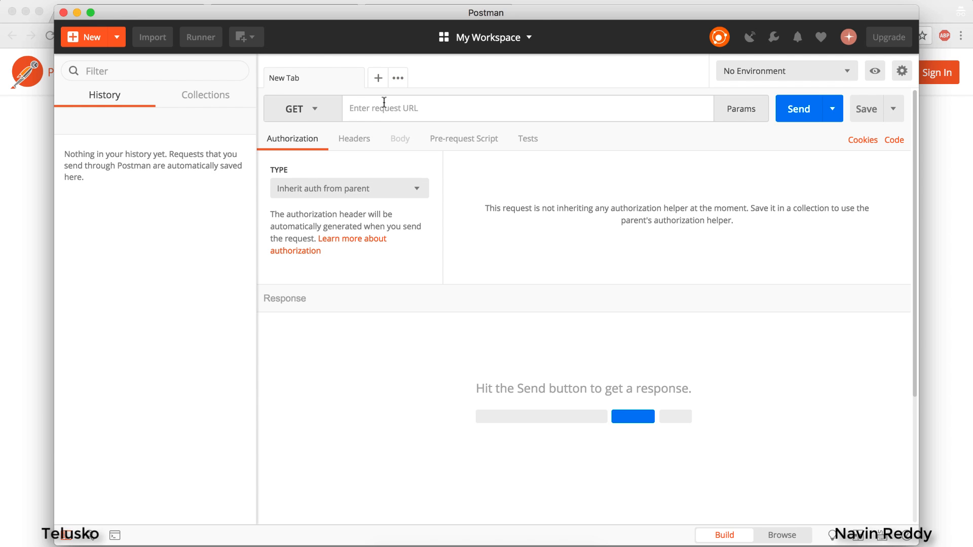
{"action": "mouse_move", "coordinate": [168, 292]}
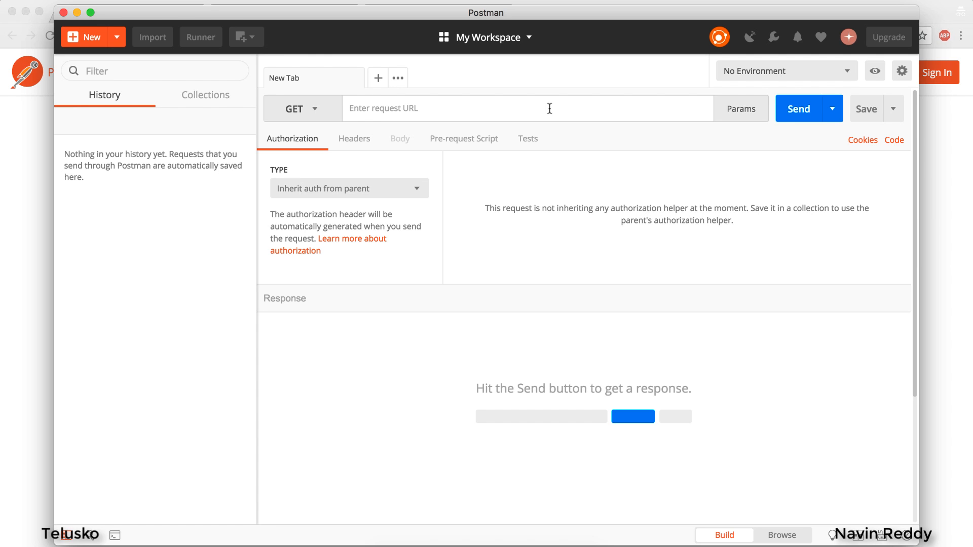
{"action": "type", "text": "ww."}
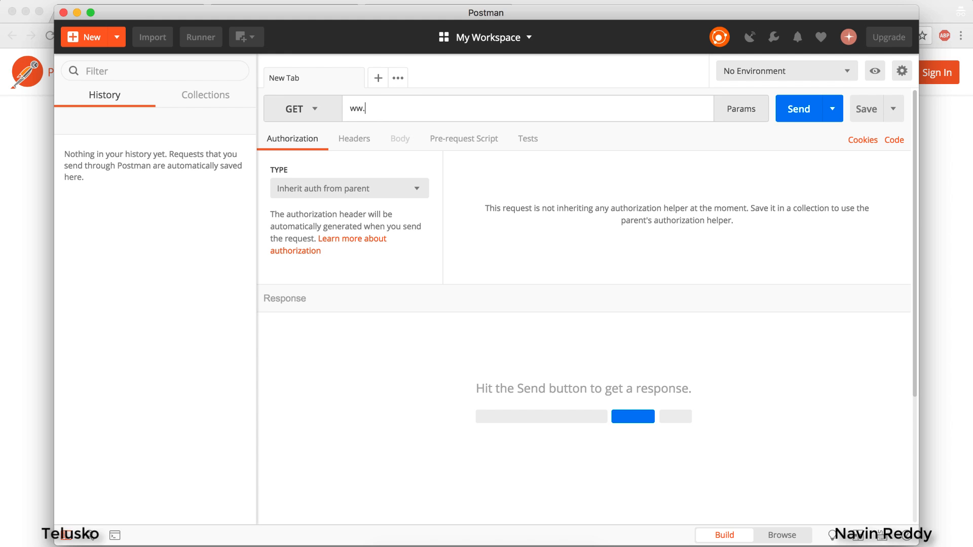
{"action": "type", "text": "www.google.com"}
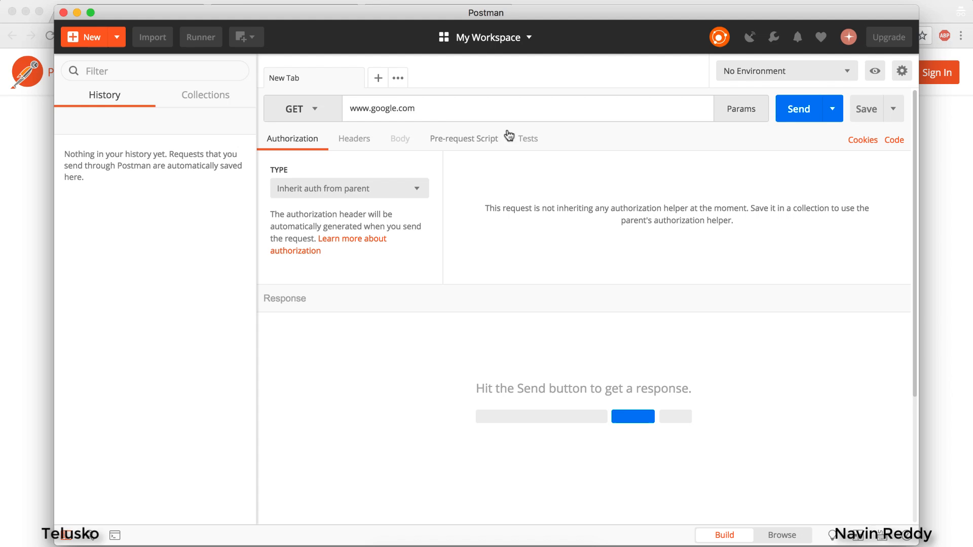
{"action": "left_click", "coordinate": [801, 108]}
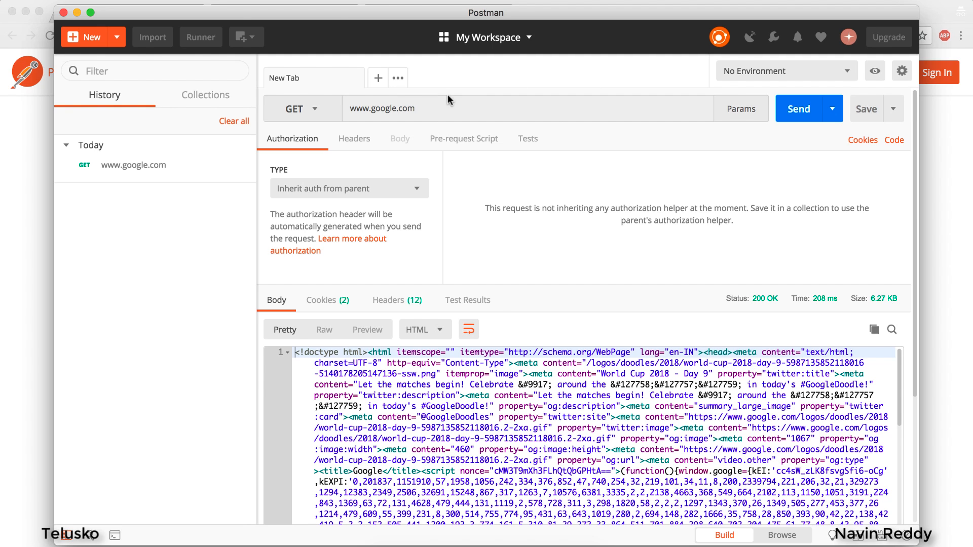
{"action": "mouse_move", "coordinate": [415, 83]}
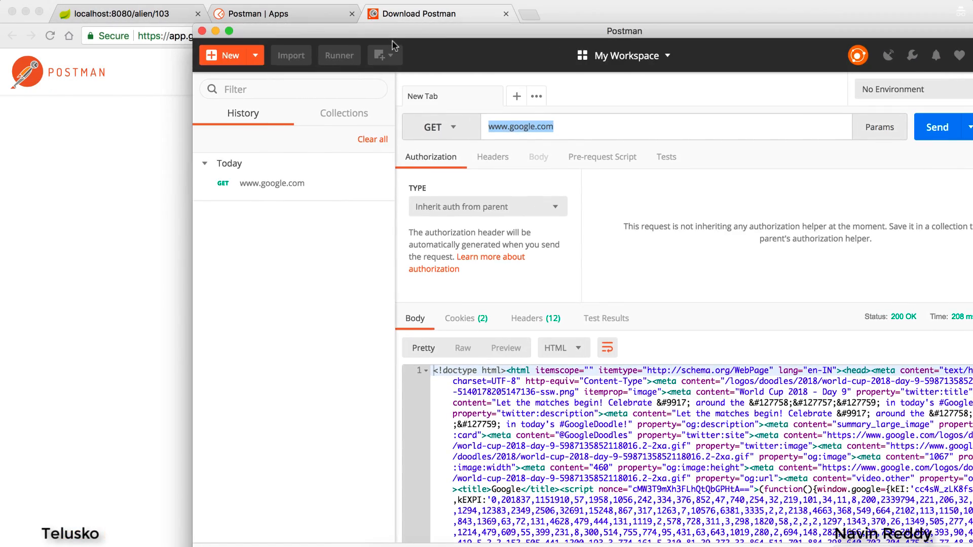
Step: Send a GET request to localhost:8080/alien/103 returning the alien as JSON
{"action": "left_click", "coordinate": [122, 13]}
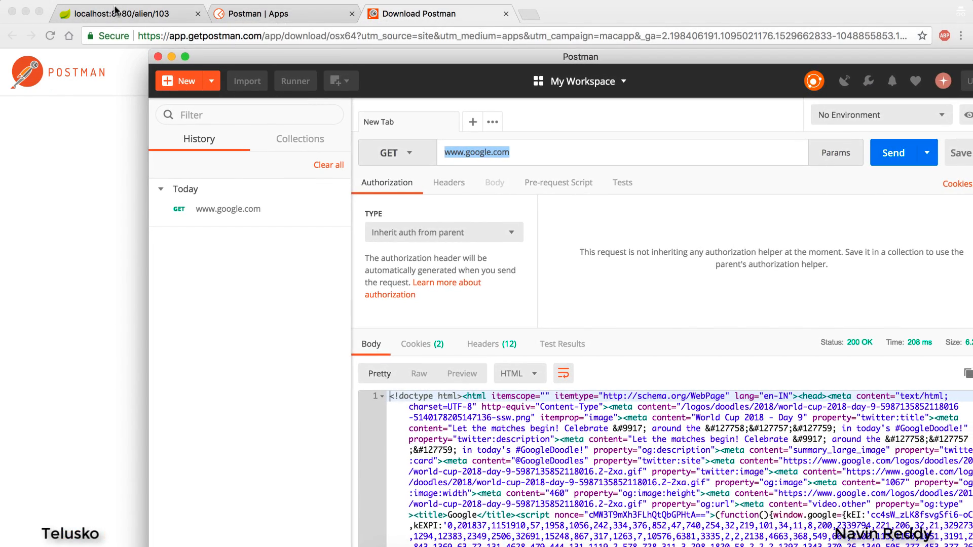
{"action": "left_click", "coordinate": [122, 15]}
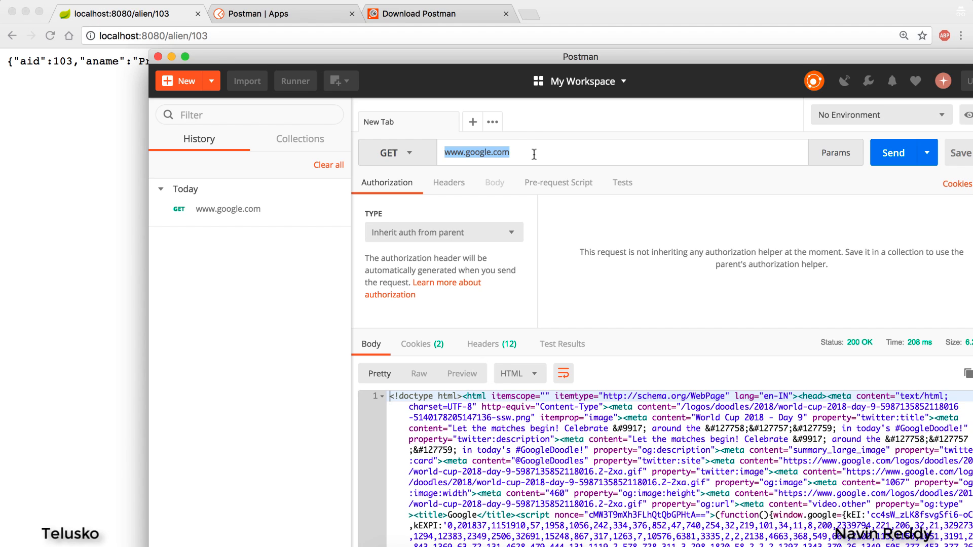
{"action": "type", "text": "localhost:"}
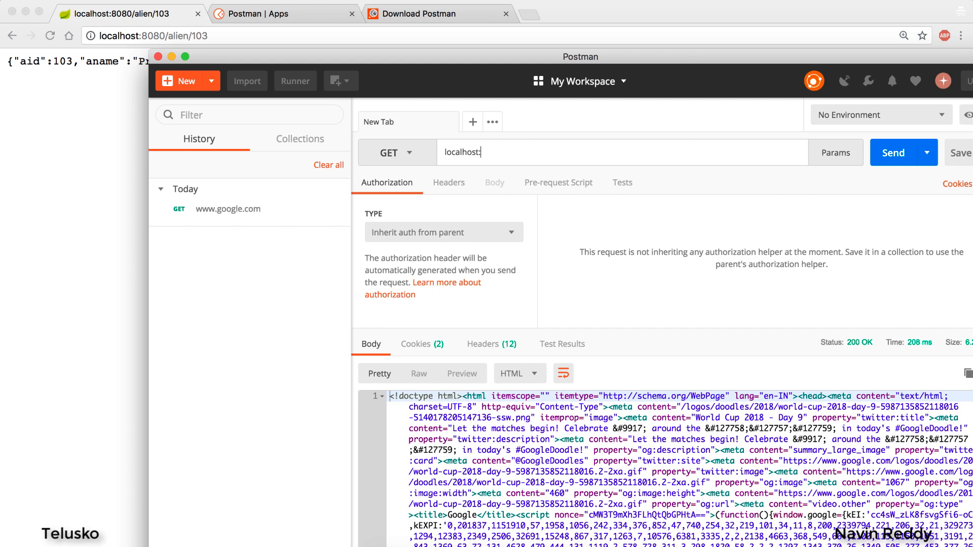
{"action": "type", "text": "8080"}
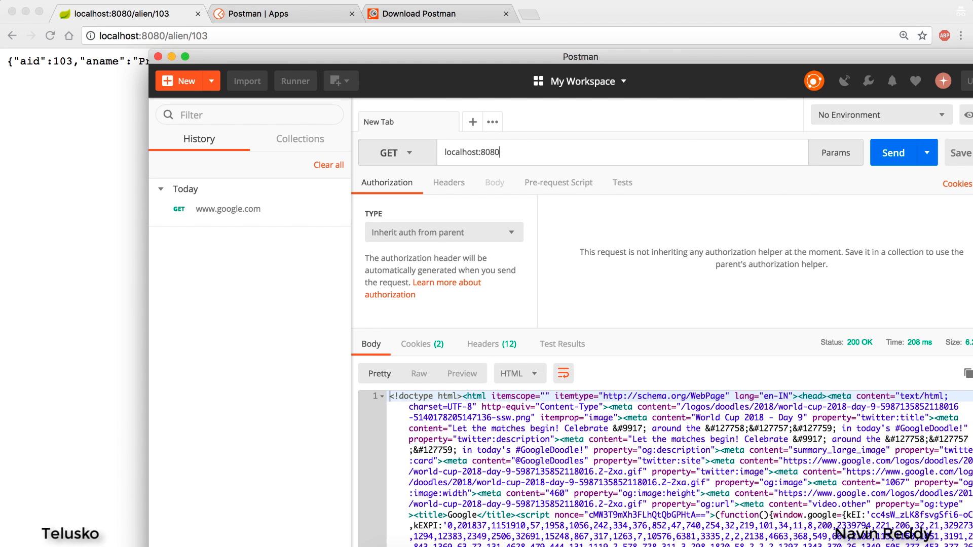
{"action": "type", "text": "/alien/"}
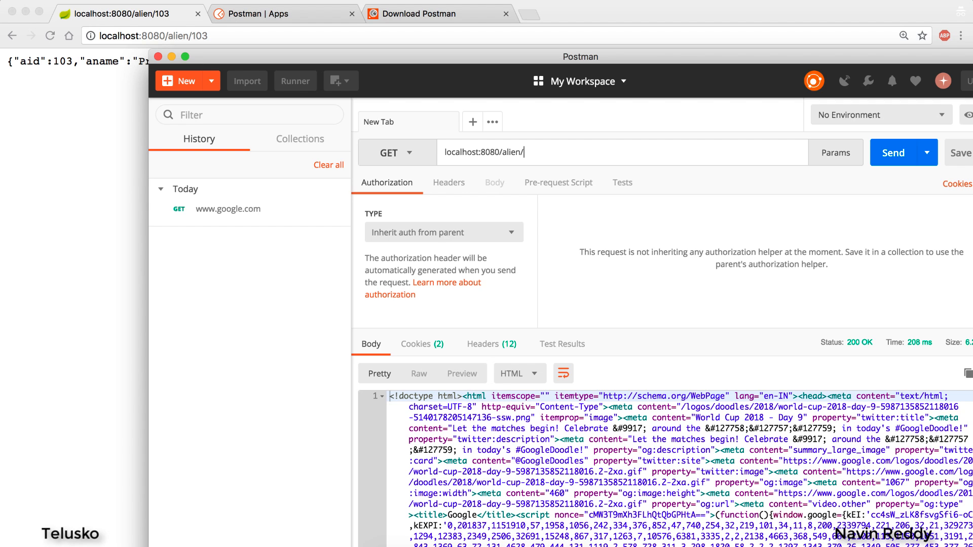
{"action": "left_click", "coordinate": [894, 152]}
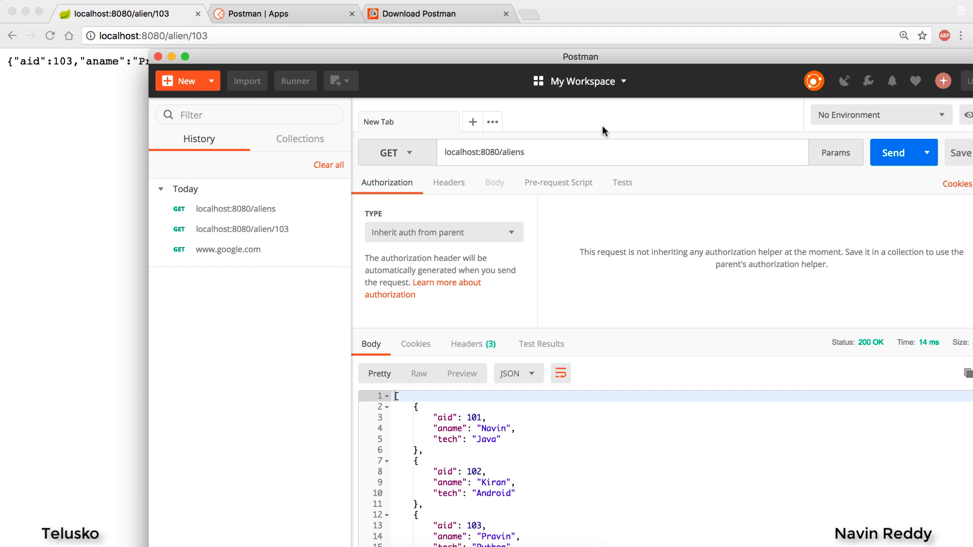
{"action": "left_click", "coordinate": [396, 152]}
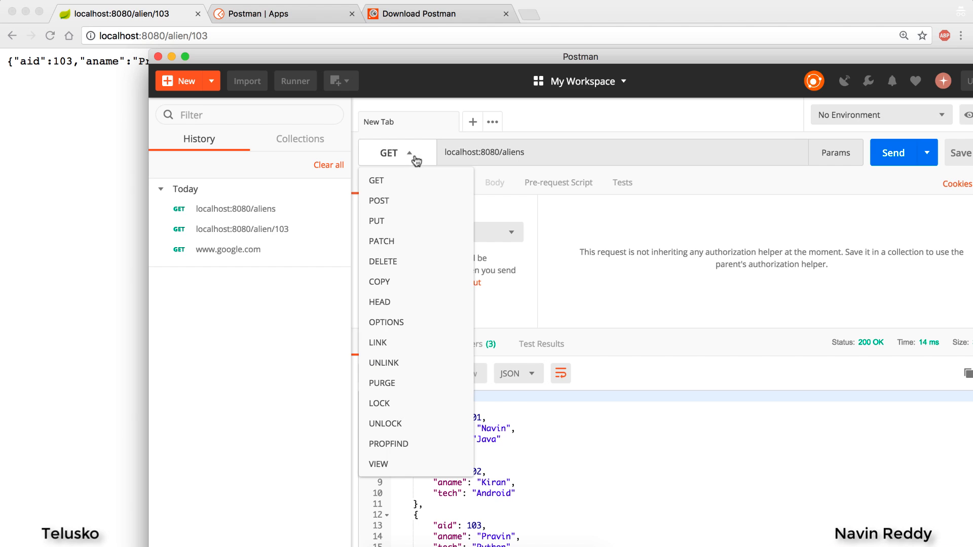
{"action": "mouse_move", "coordinate": [396, 232]}
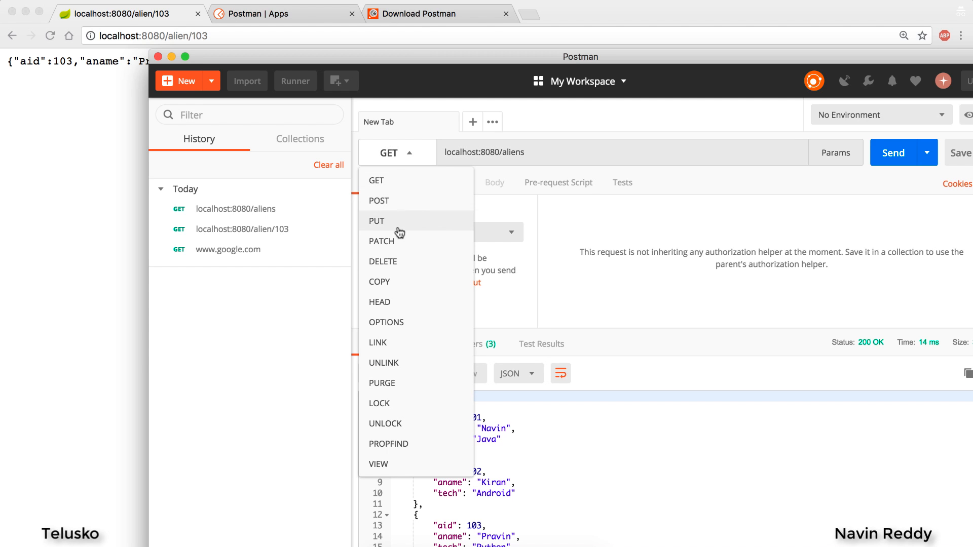
{"action": "mouse_move", "coordinate": [399, 465]}
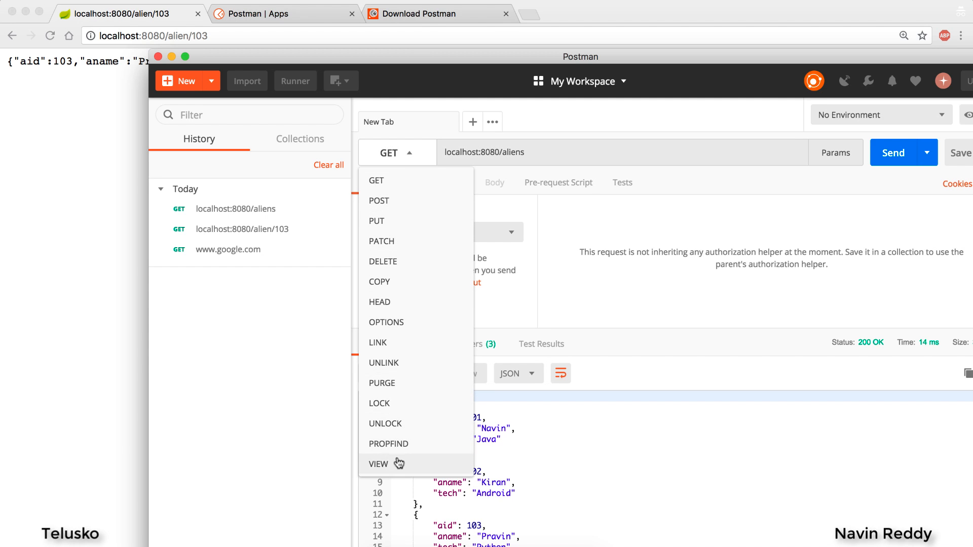
{"action": "mouse_move", "coordinate": [392, 324]}
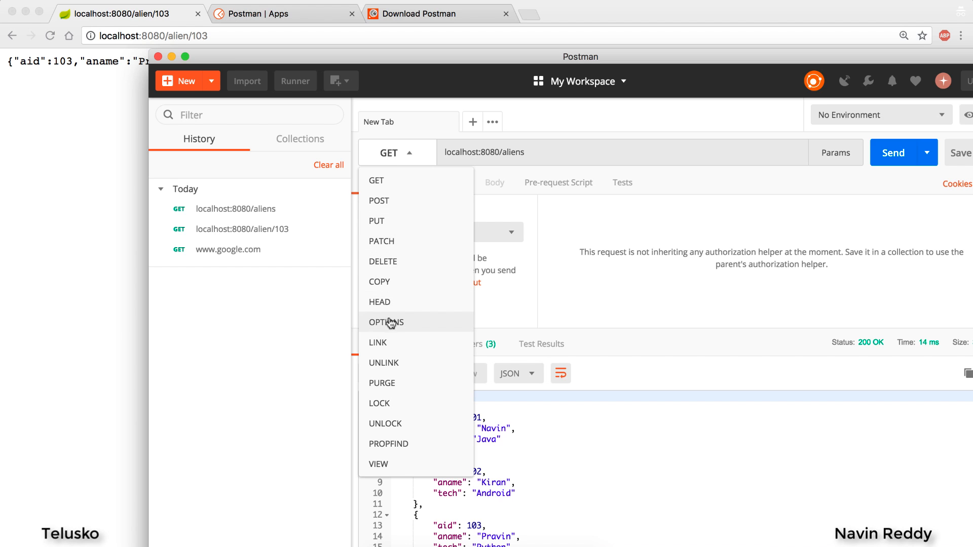
{"action": "mouse_move", "coordinate": [414, 219]}
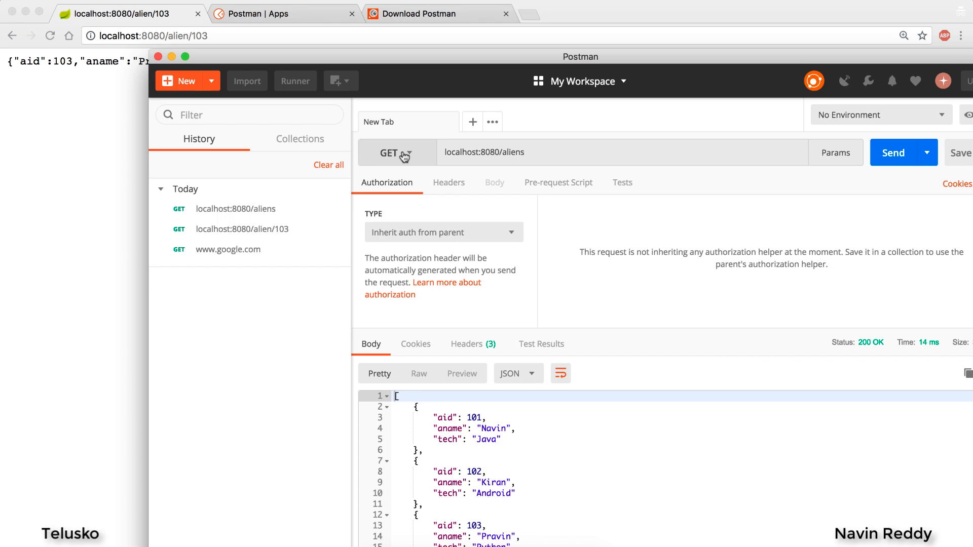
{"action": "mouse_move", "coordinate": [559, 187]}
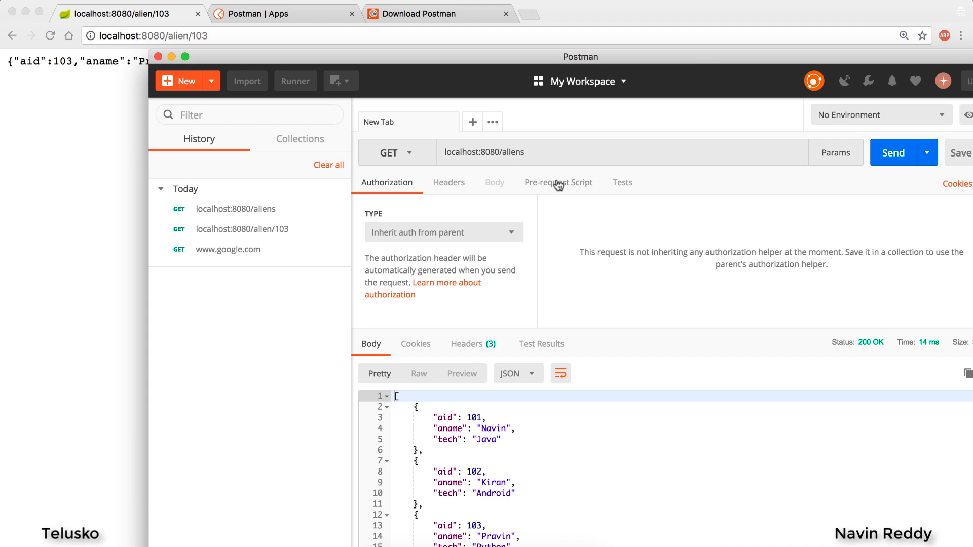
{"action": "left_click", "coordinate": [577, 151]}
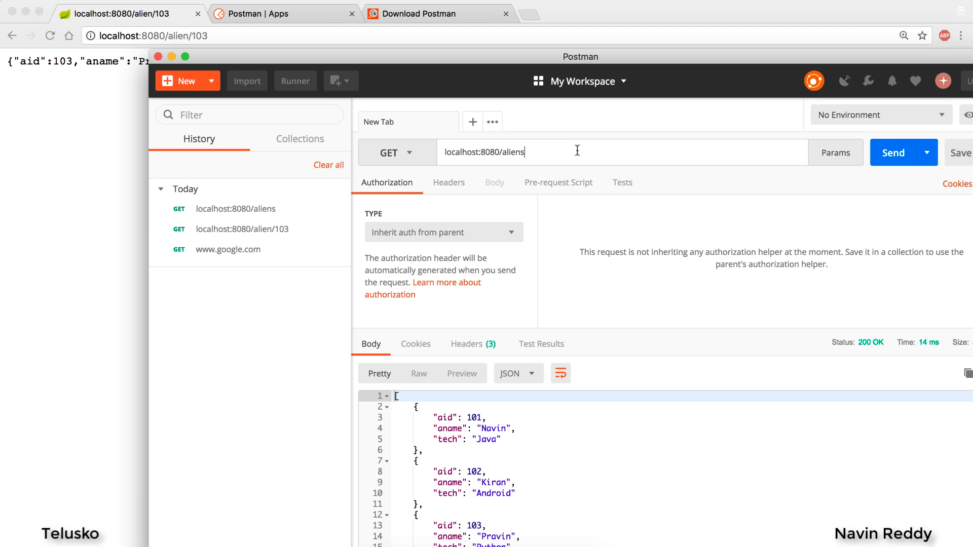
Step: Show the Headers editor for the localhost:8080/aliens request
{"action": "left_click", "coordinate": [448, 183]}
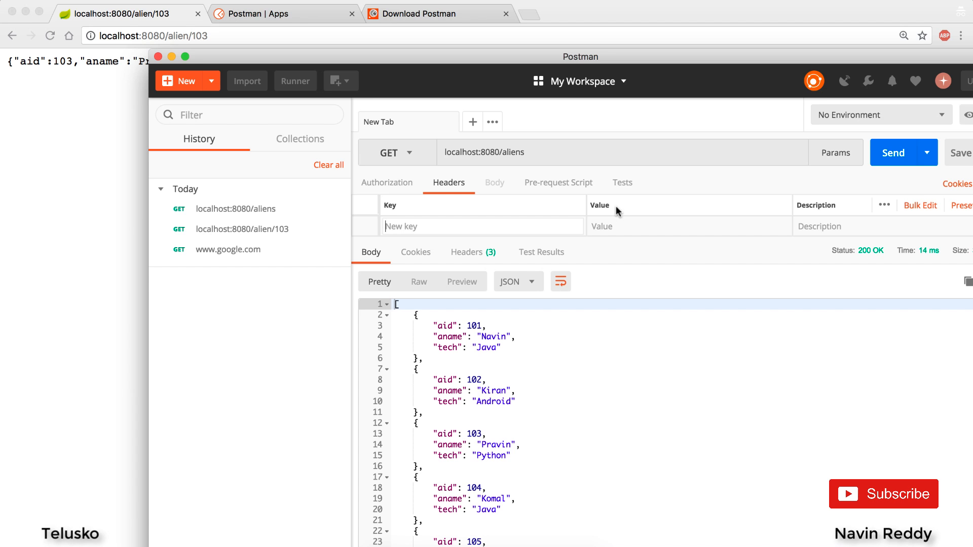
{"action": "mouse_move", "coordinate": [594, 241]}
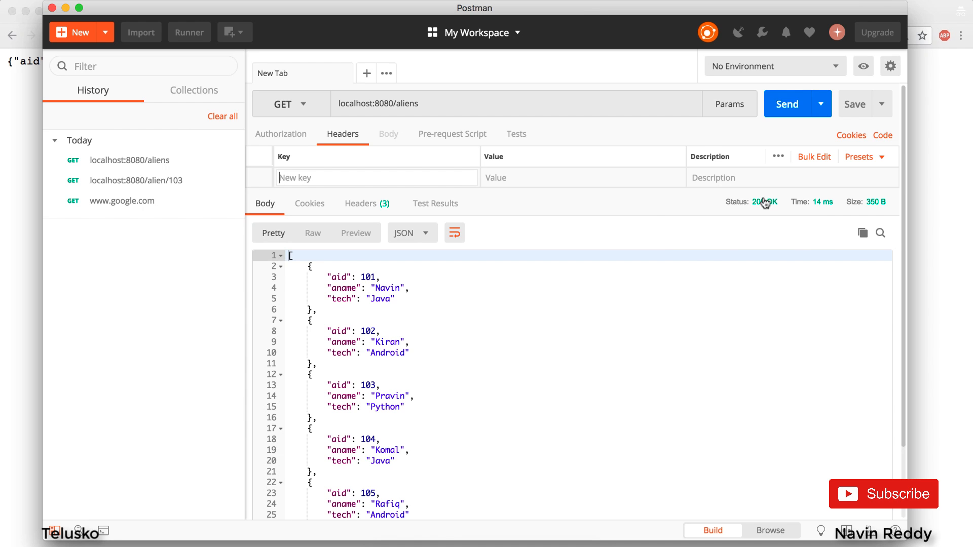
{"action": "mouse_move", "coordinate": [765, 238]}
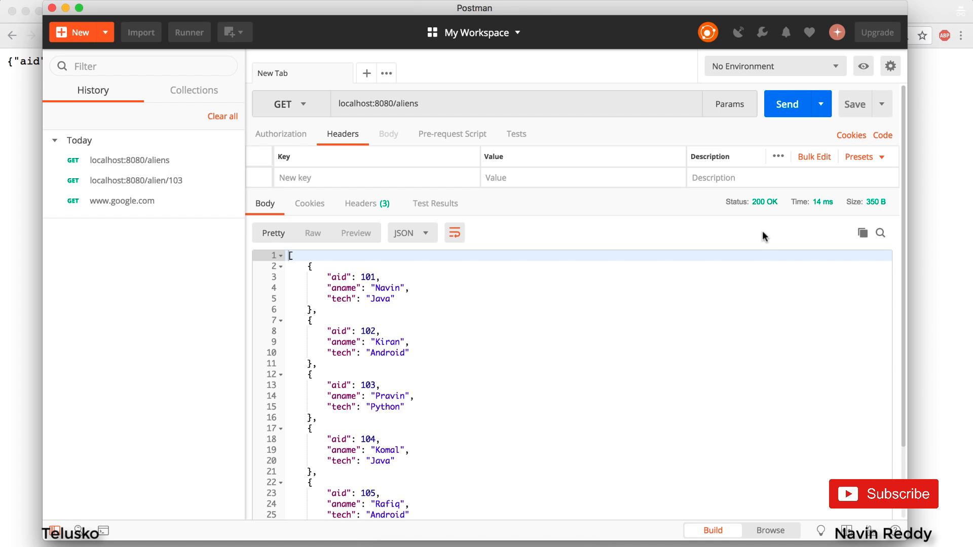
{"action": "mouse_move", "coordinate": [813, 221]}
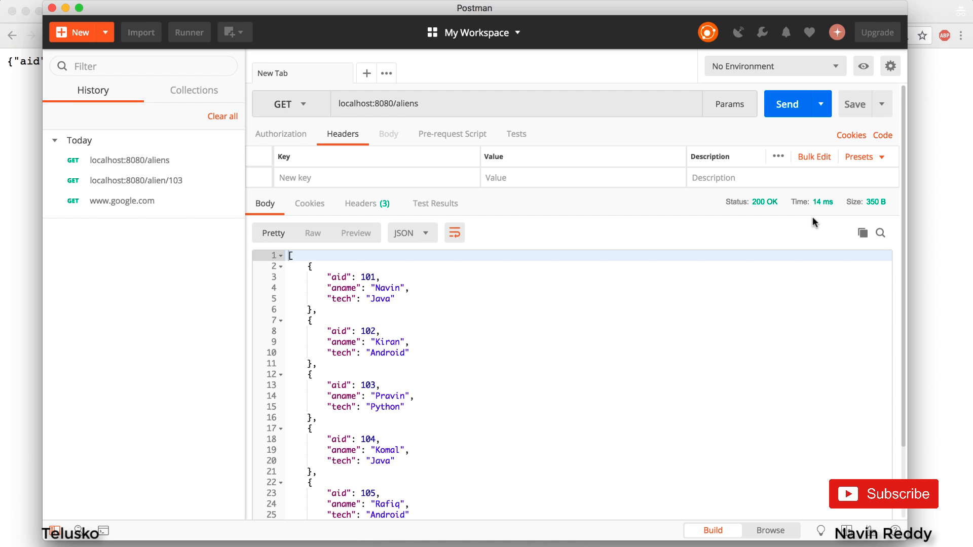
{"action": "mouse_move", "coordinate": [398, 142]}
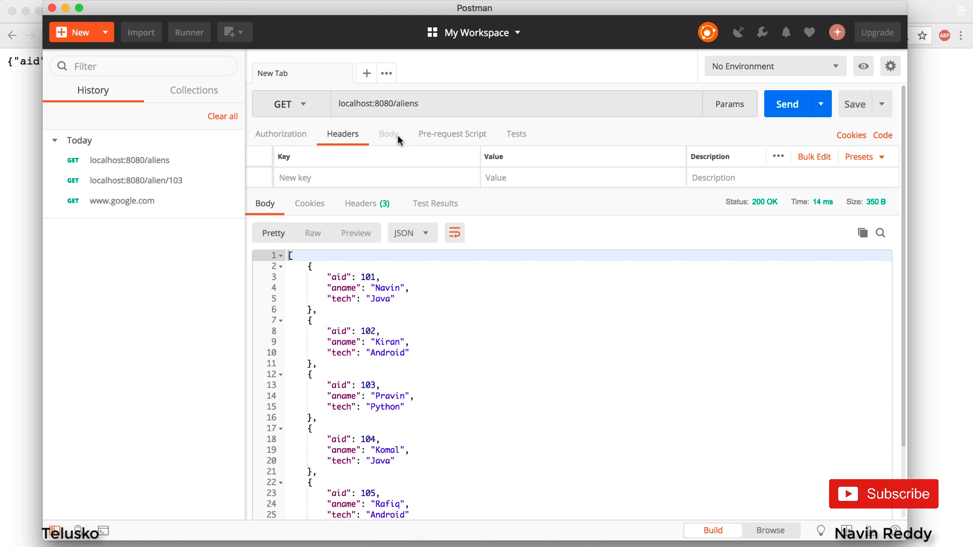
Step: Switch the aliens request to POST and show its form-data Body settings
{"action": "left_click", "coordinate": [290, 104]}
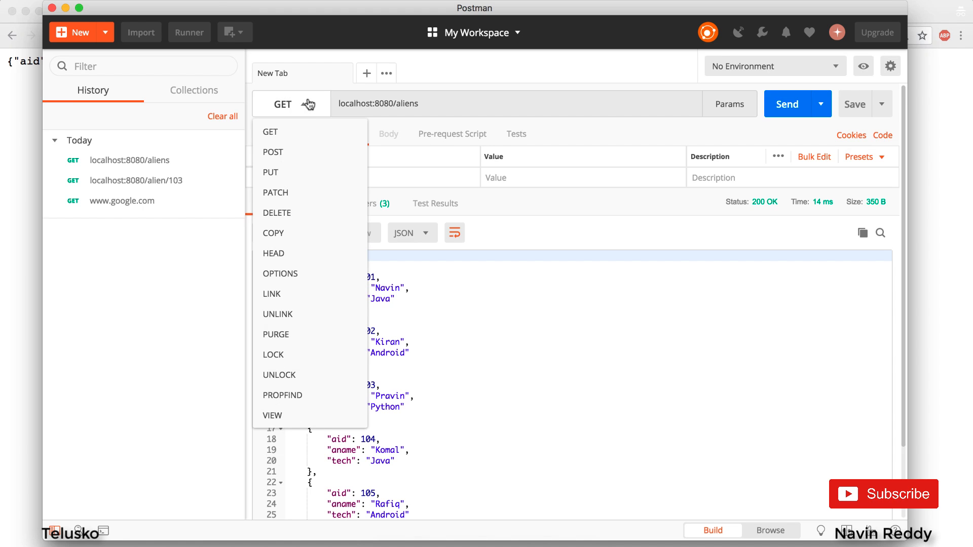
{"action": "left_click", "coordinate": [273, 152]}
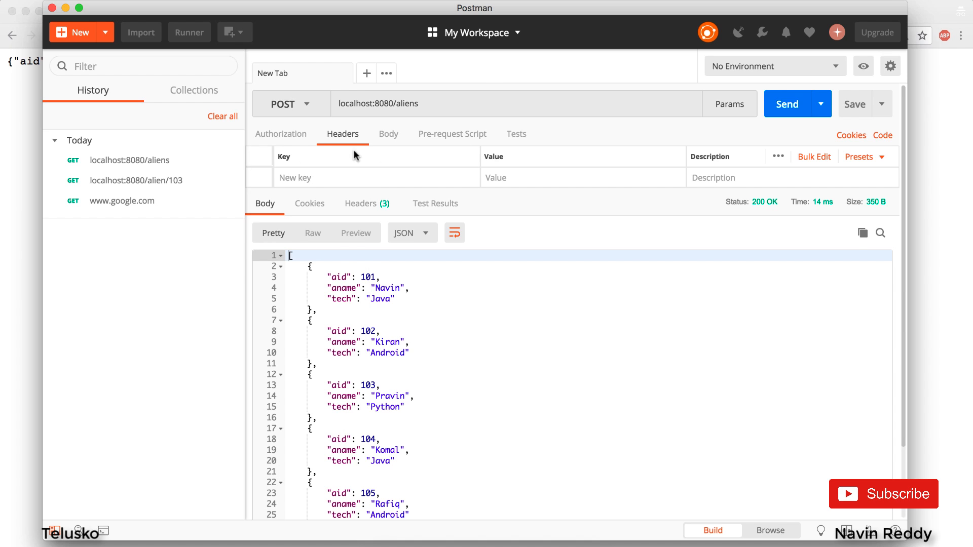
{"action": "left_click", "coordinate": [388, 134]}
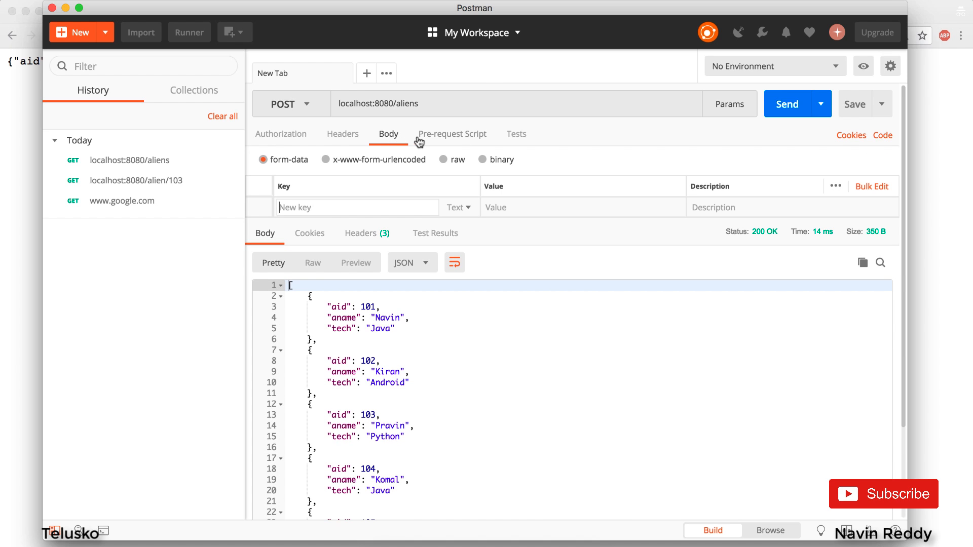